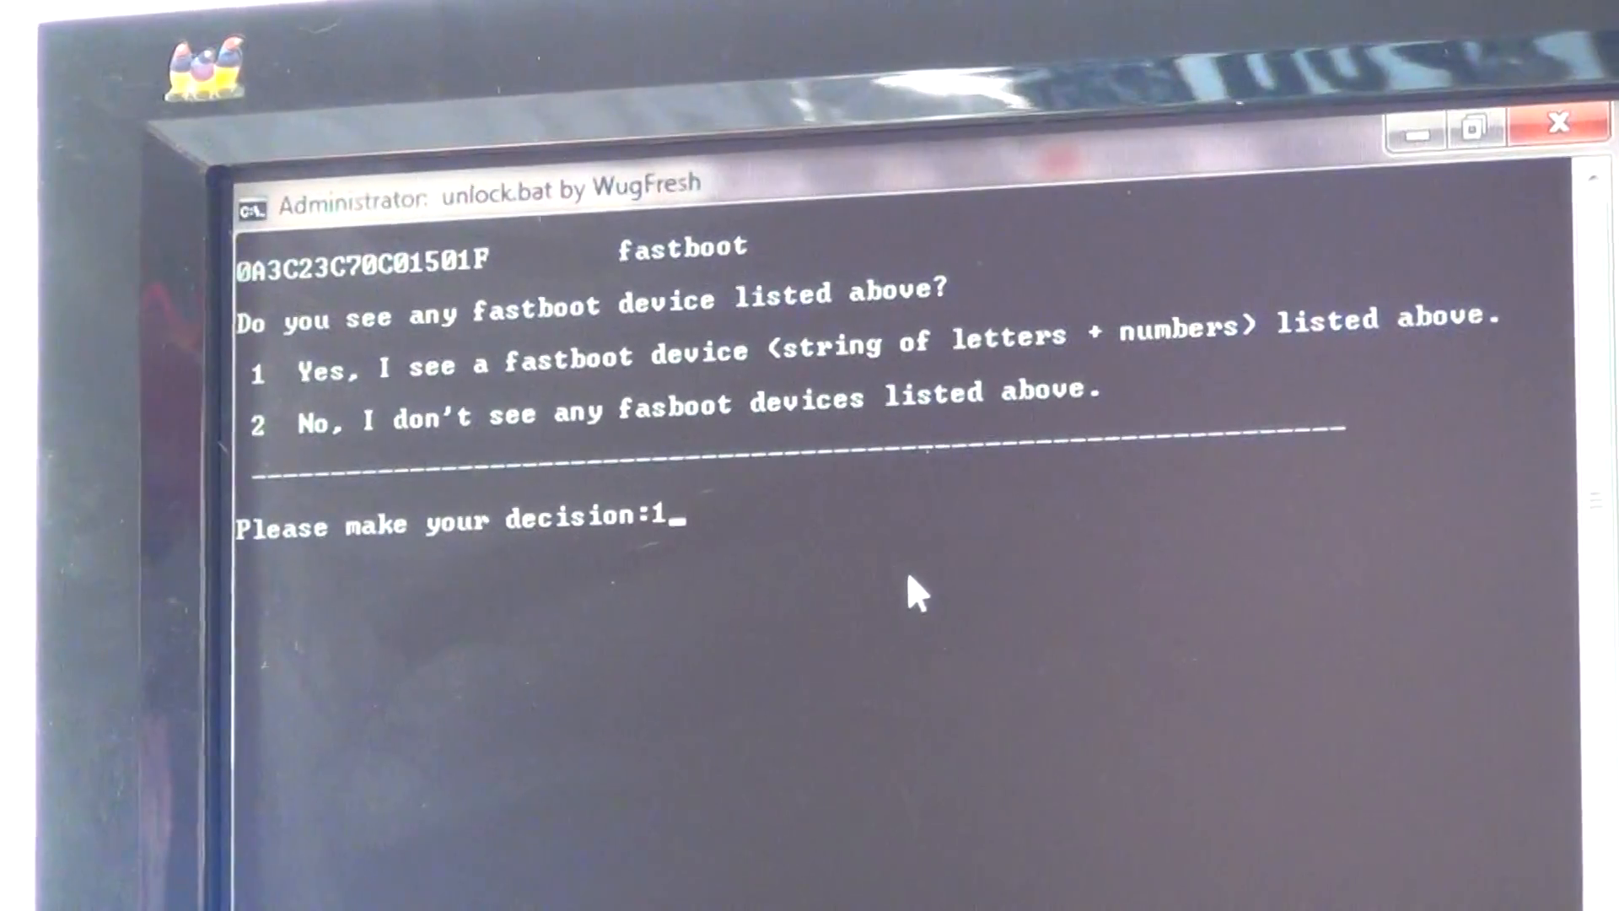
Step: Confirm the listed fastboot device and begin unlocking, awaiting Yes on the device
key("enter")
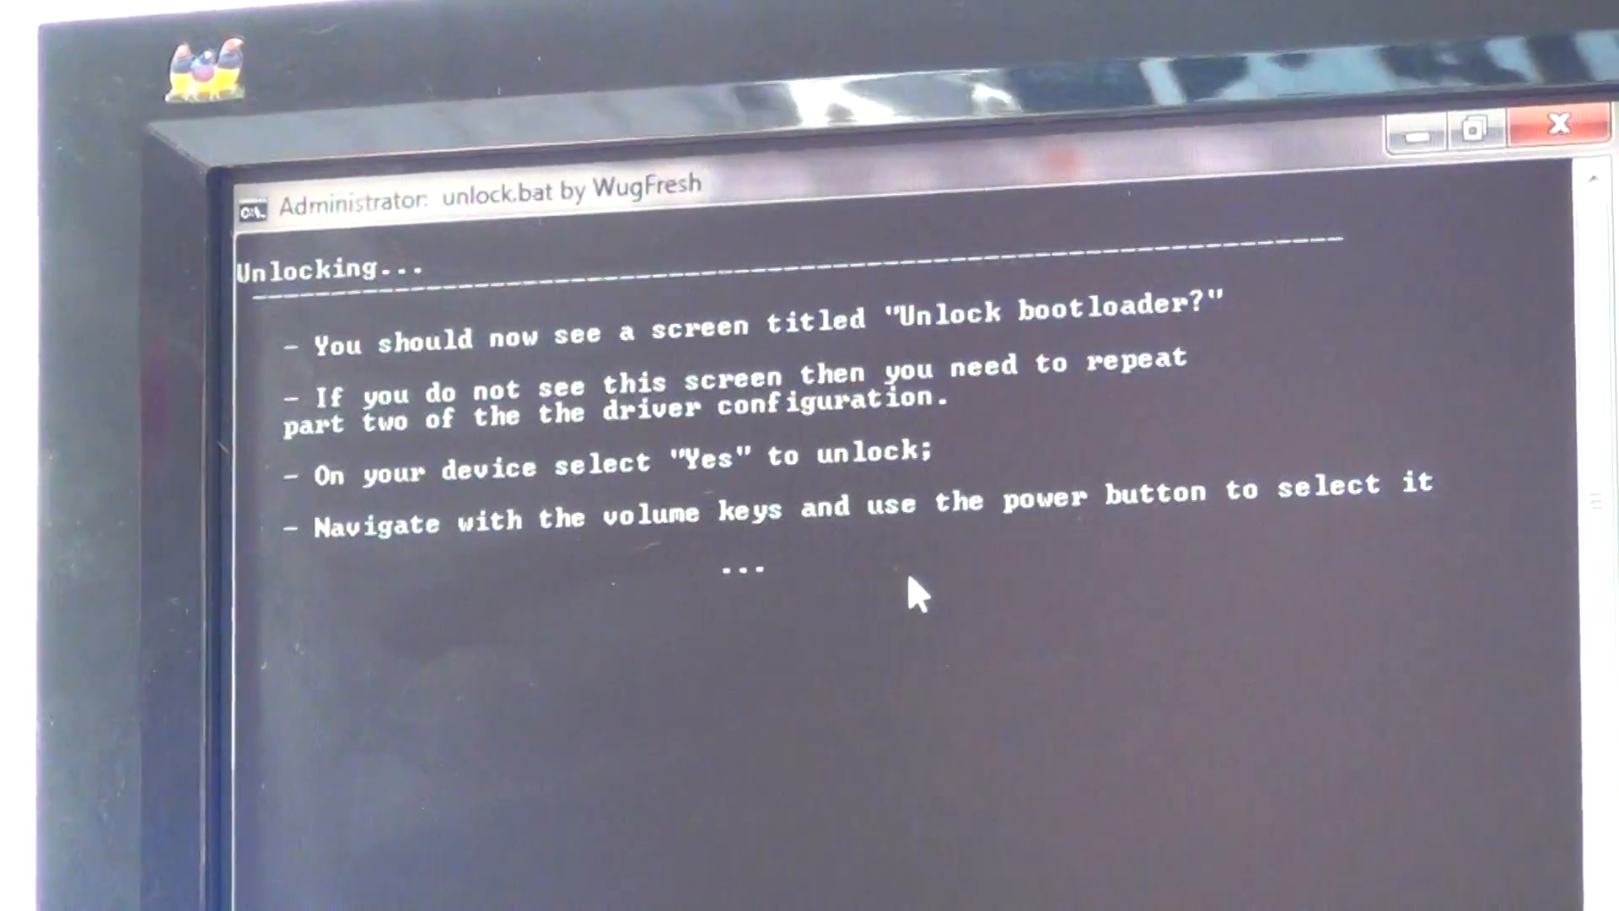